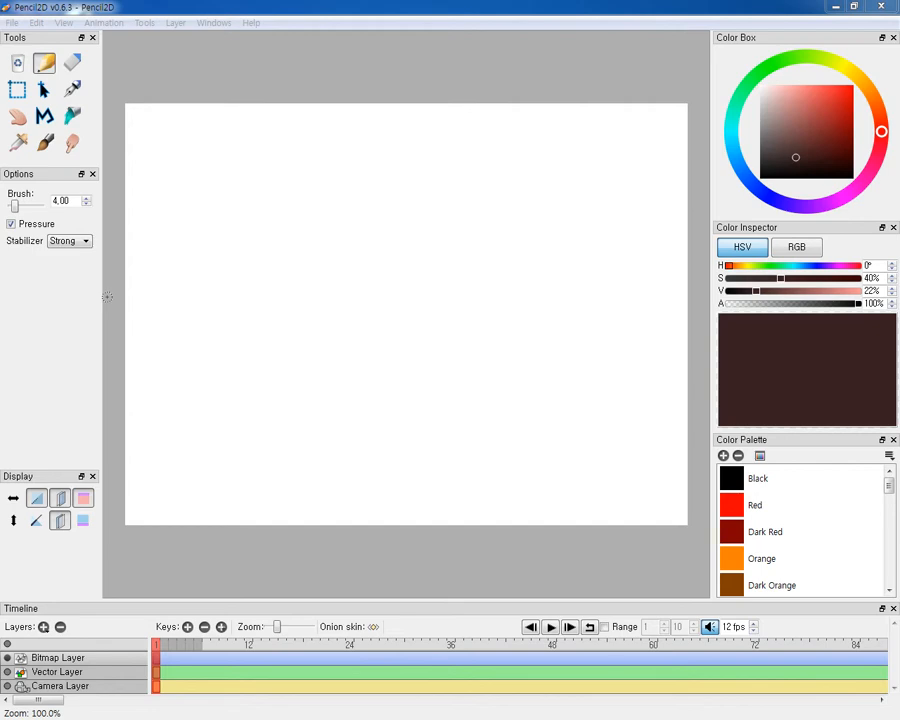
mouse_move(12, 418)
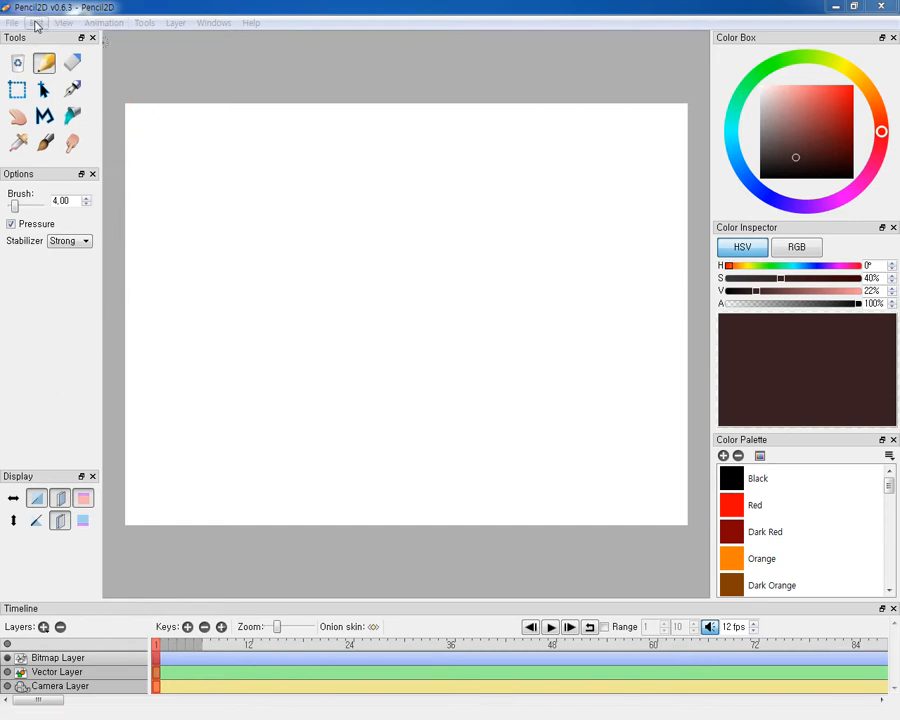
- Import a sound via File > Import > Sound into a new sound layer named Gong
click(12, 20)
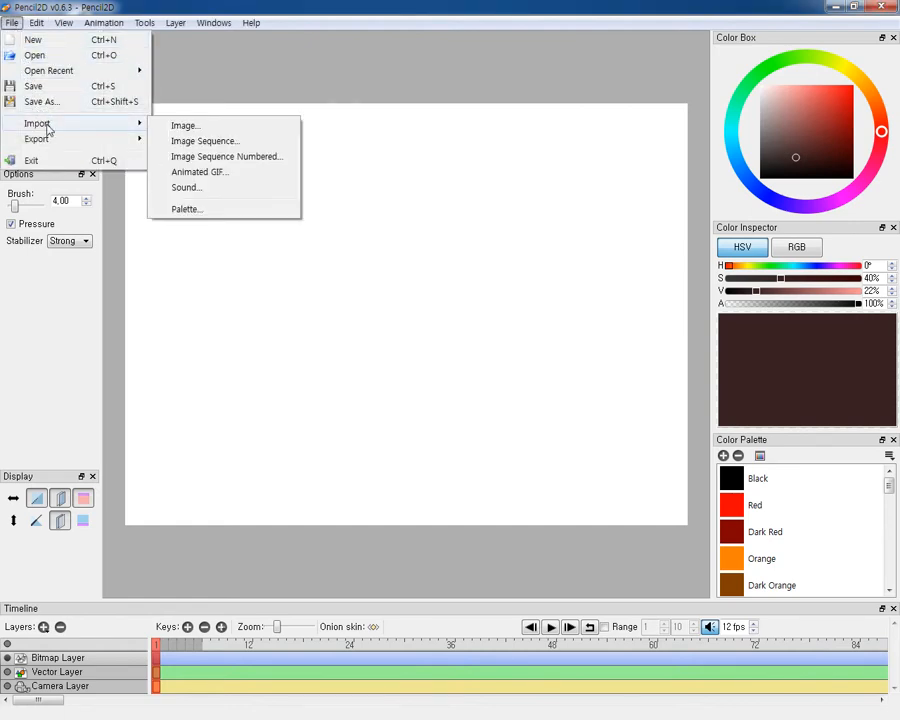
mouse_move(204, 192)
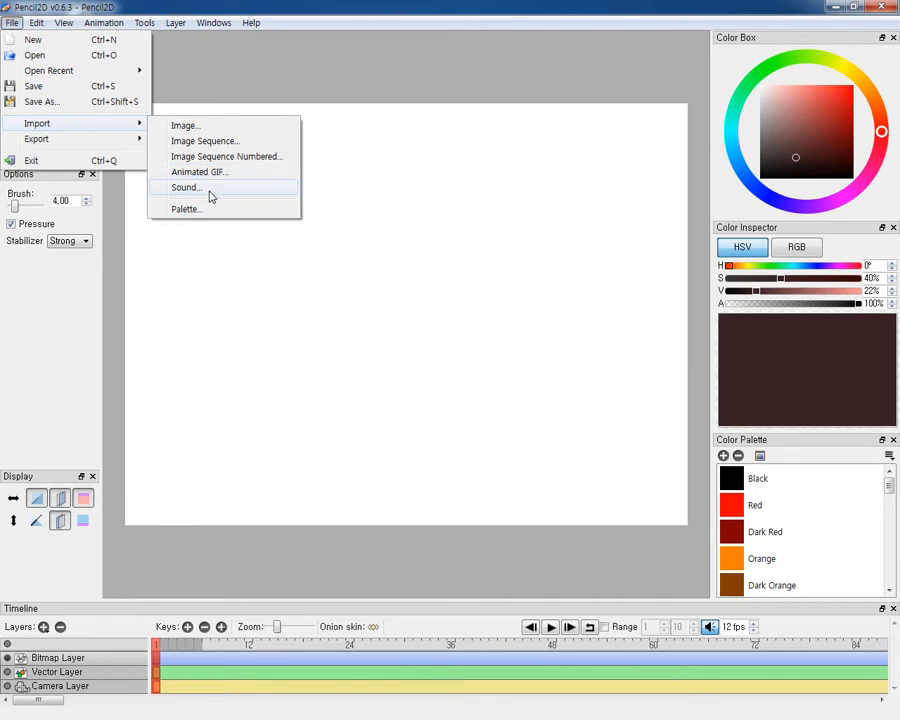
click(186, 188)
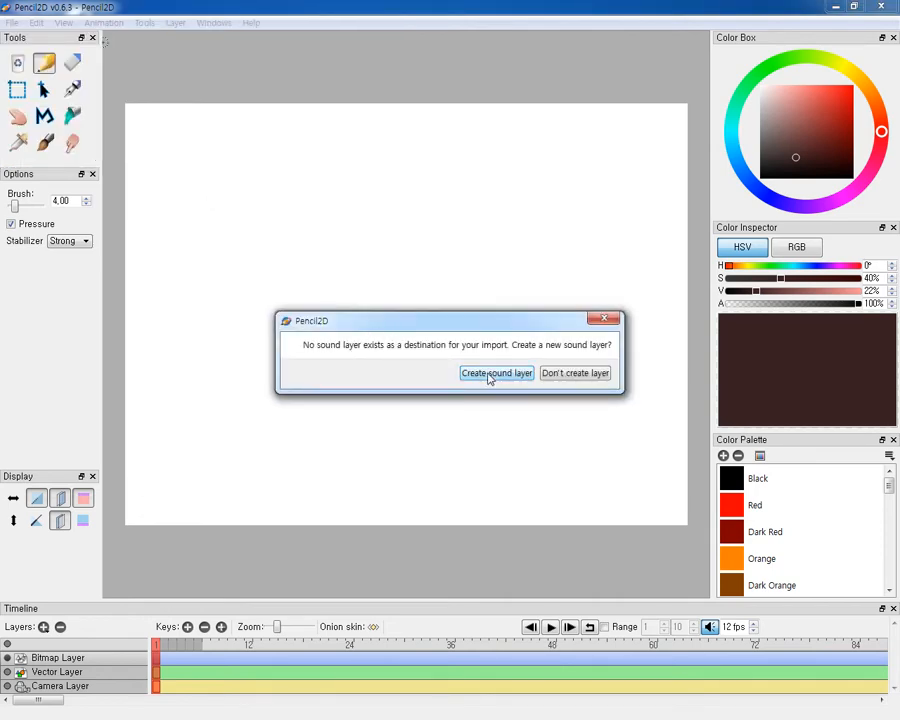
click(496, 374)
text(Sou)
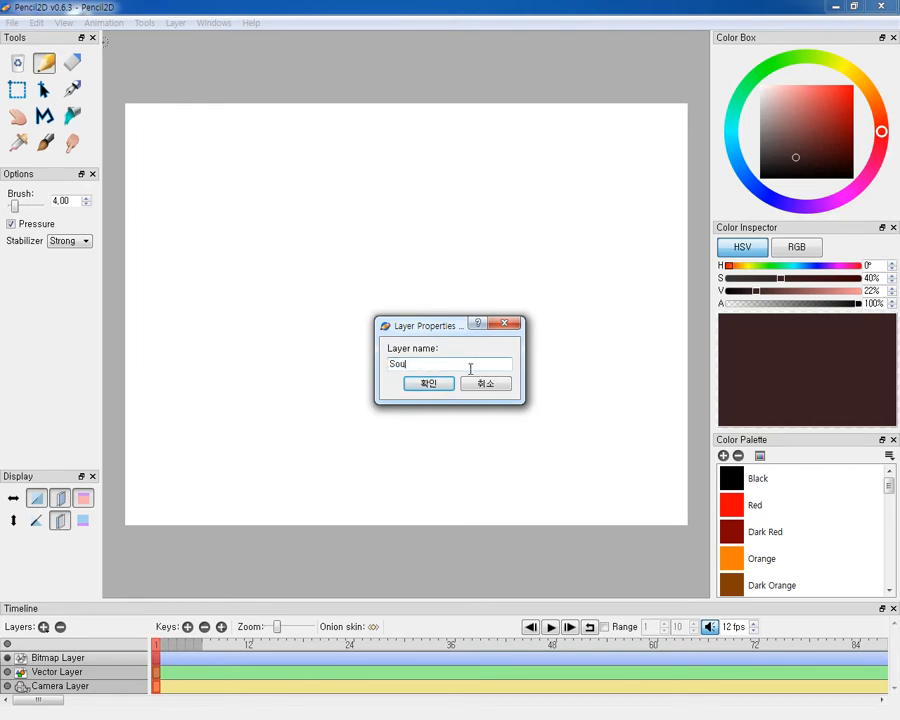
text(Gong)
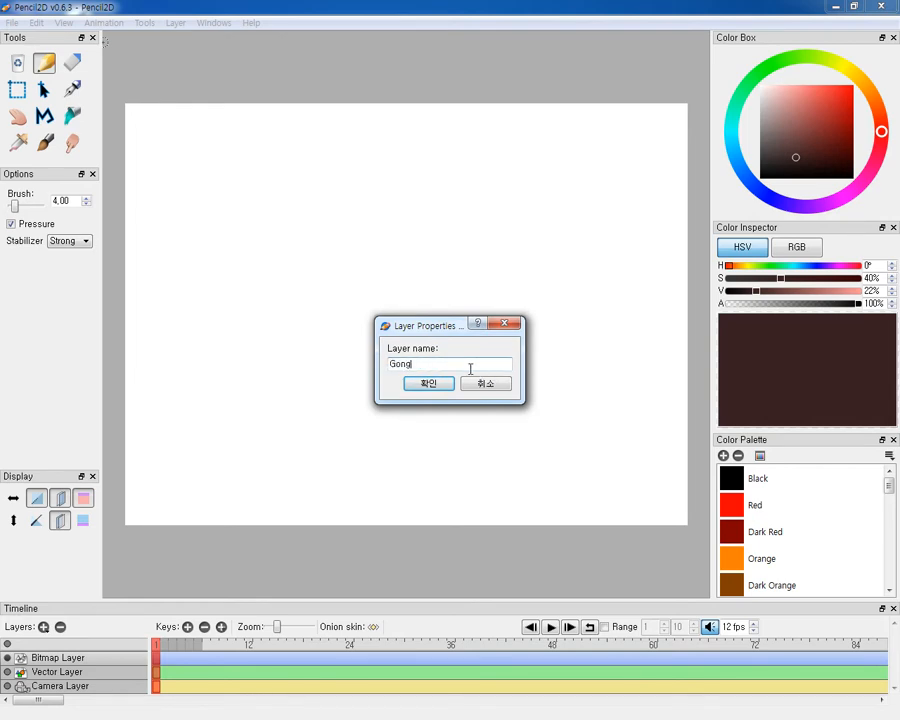
click(428, 384)
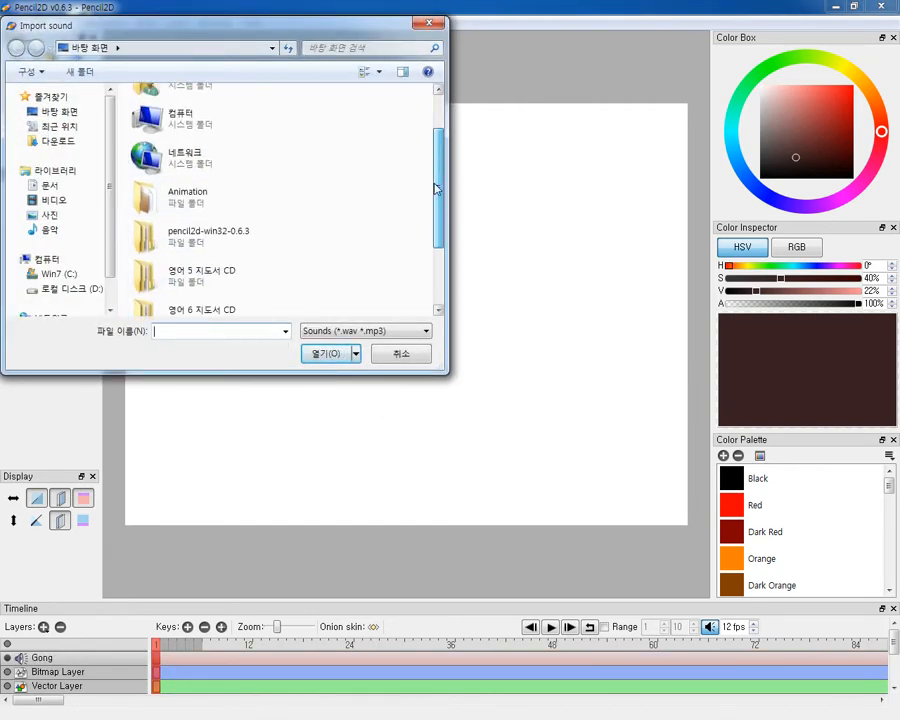
- Choose the gong sound FX file and import it onto the Gong layer
click(196, 298)
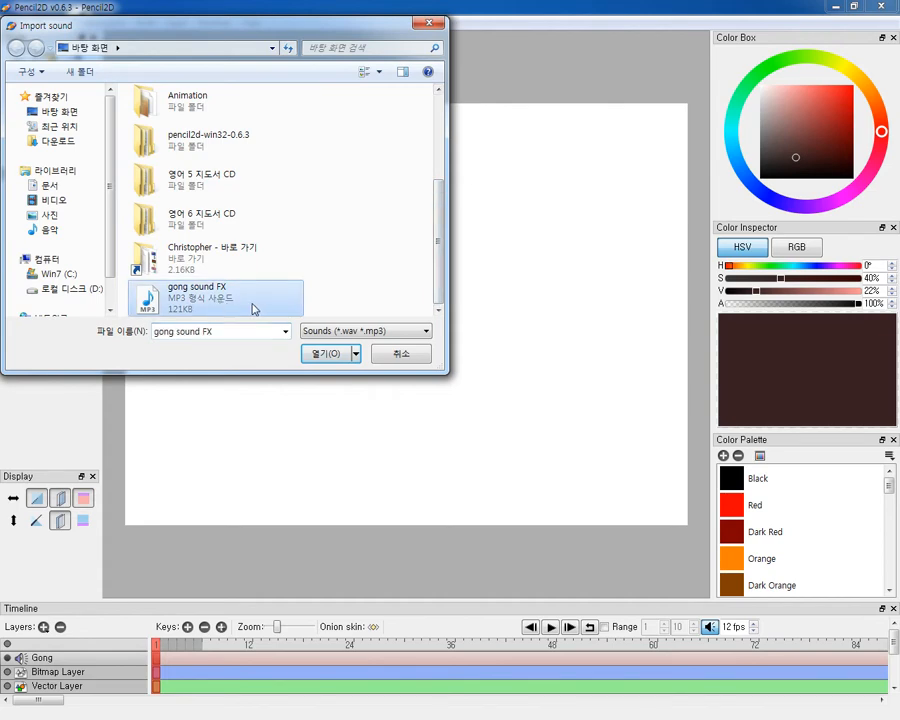
click(324, 352)
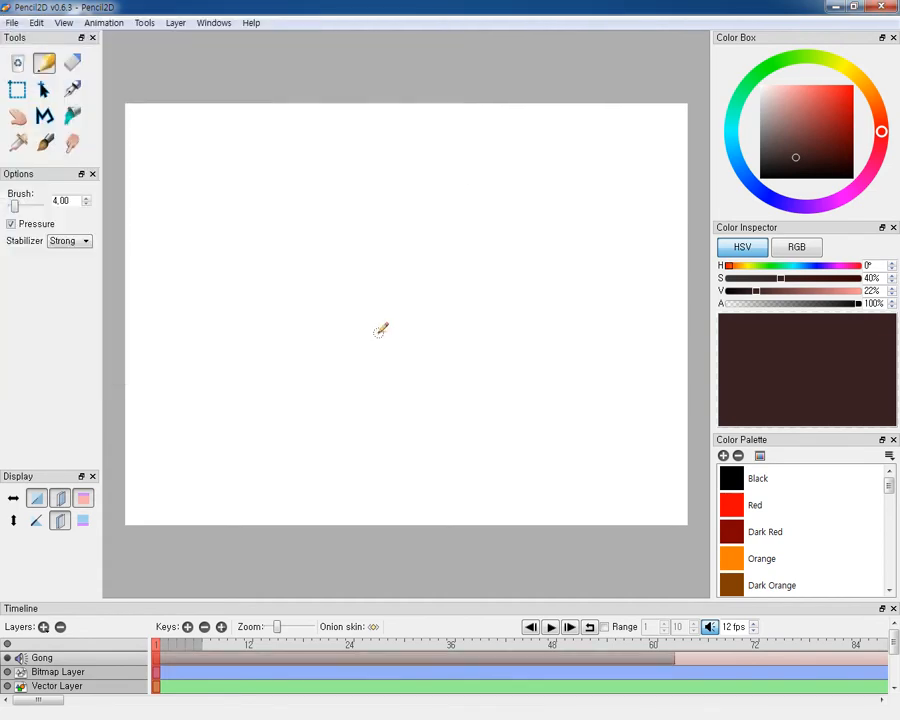
mouse_move(372, 320)
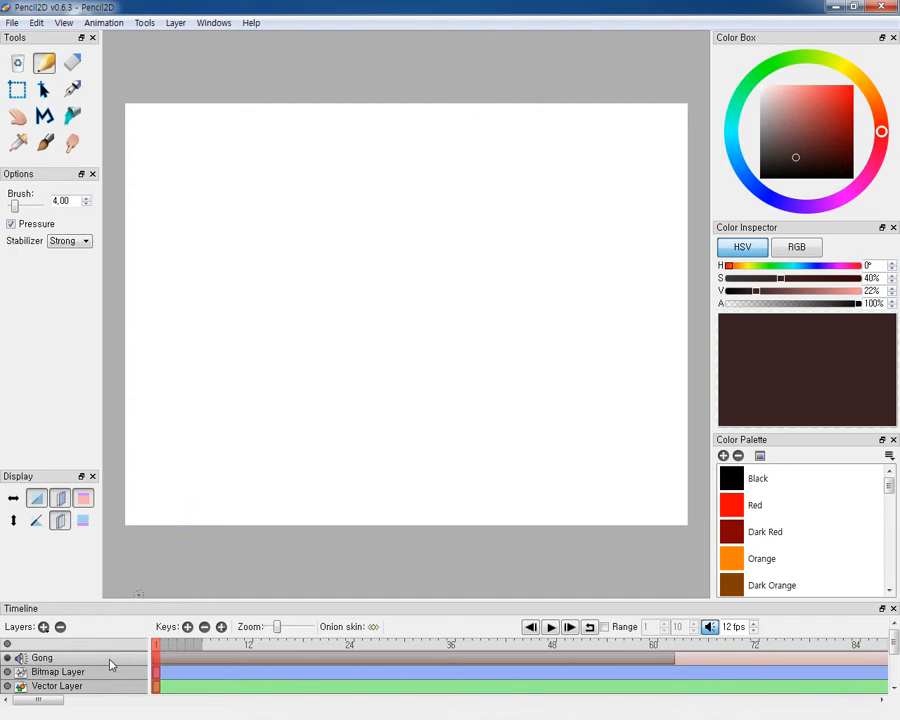
click(56, 686)
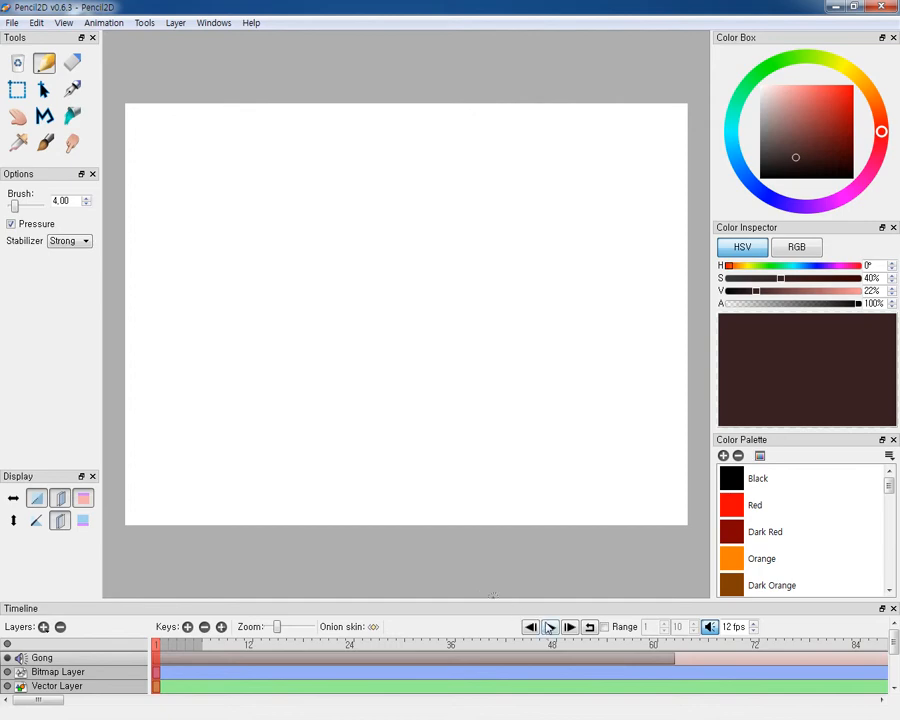
click(550, 628)
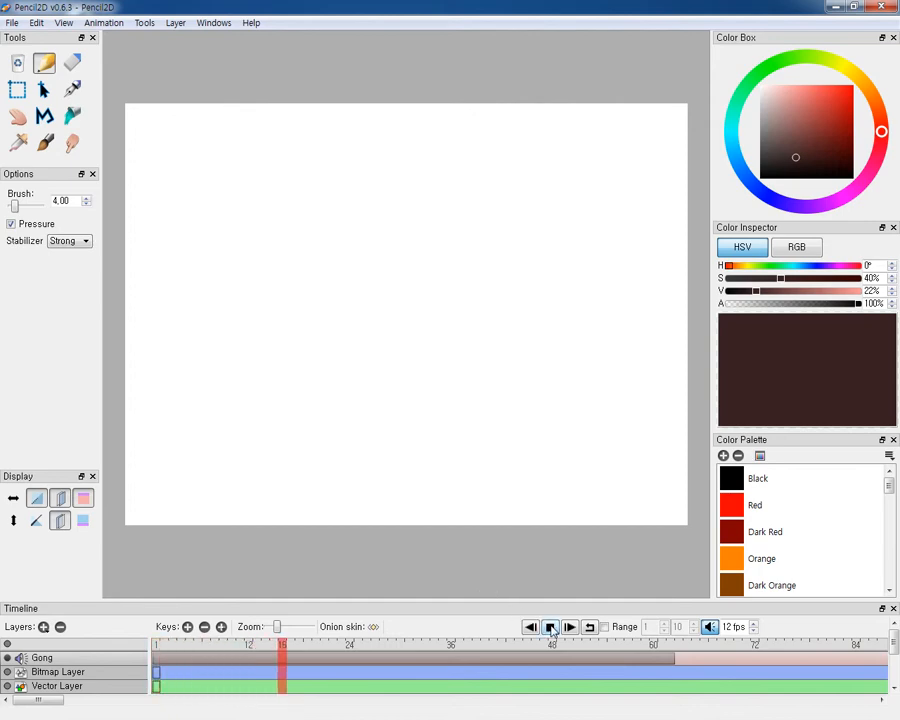
click(570, 628)
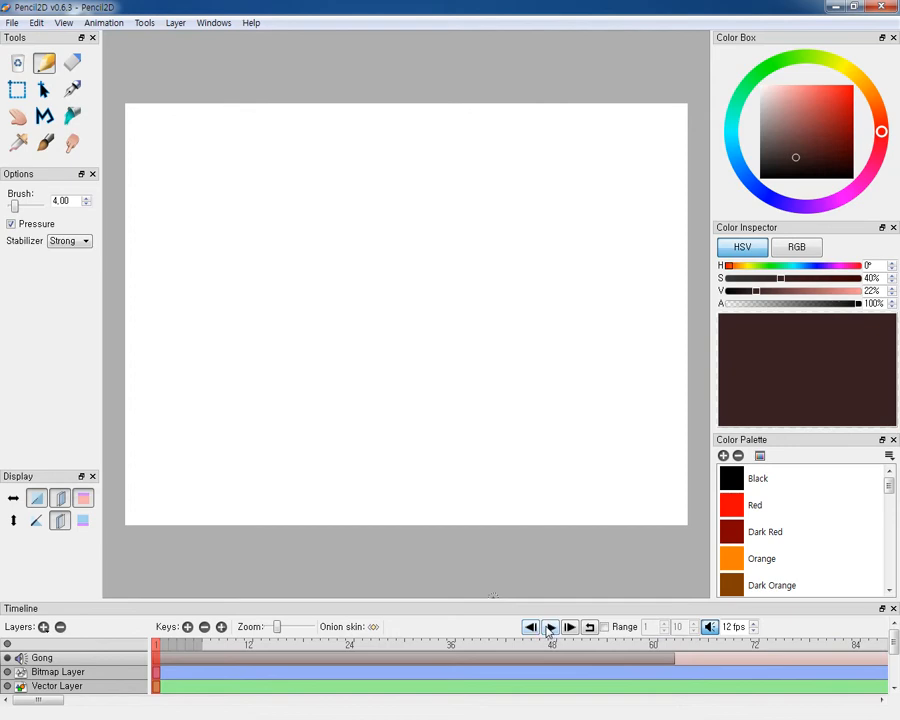
click(548, 626)
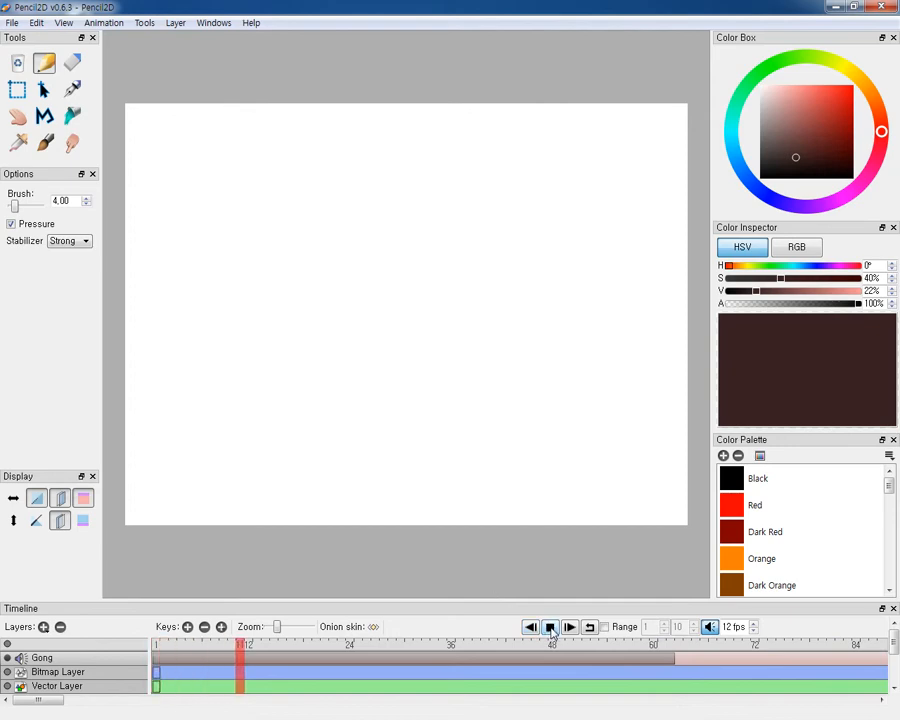
click(552, 626)
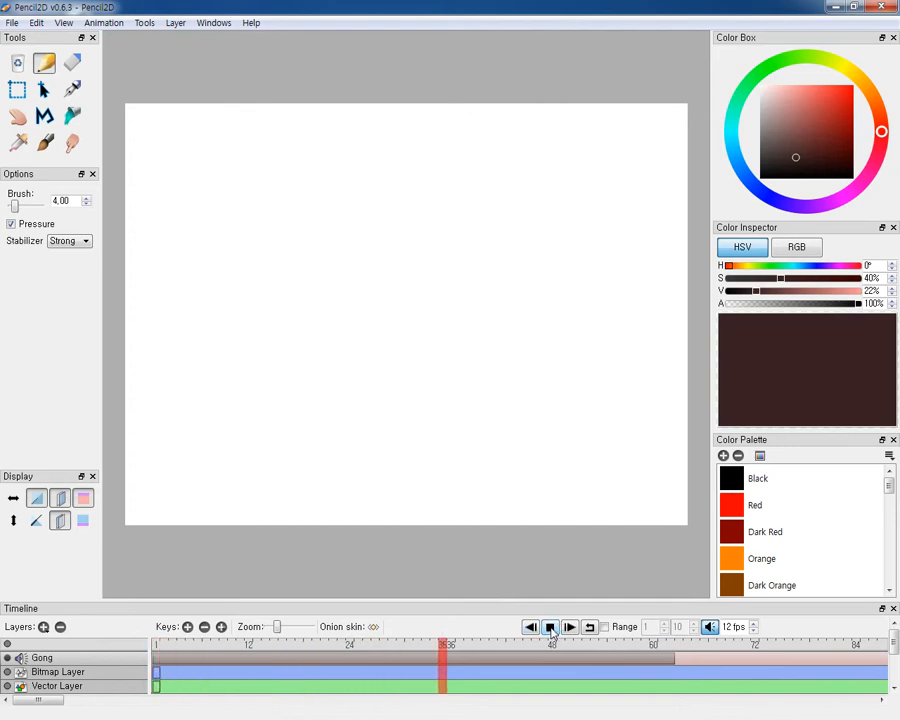
click(548, 628)
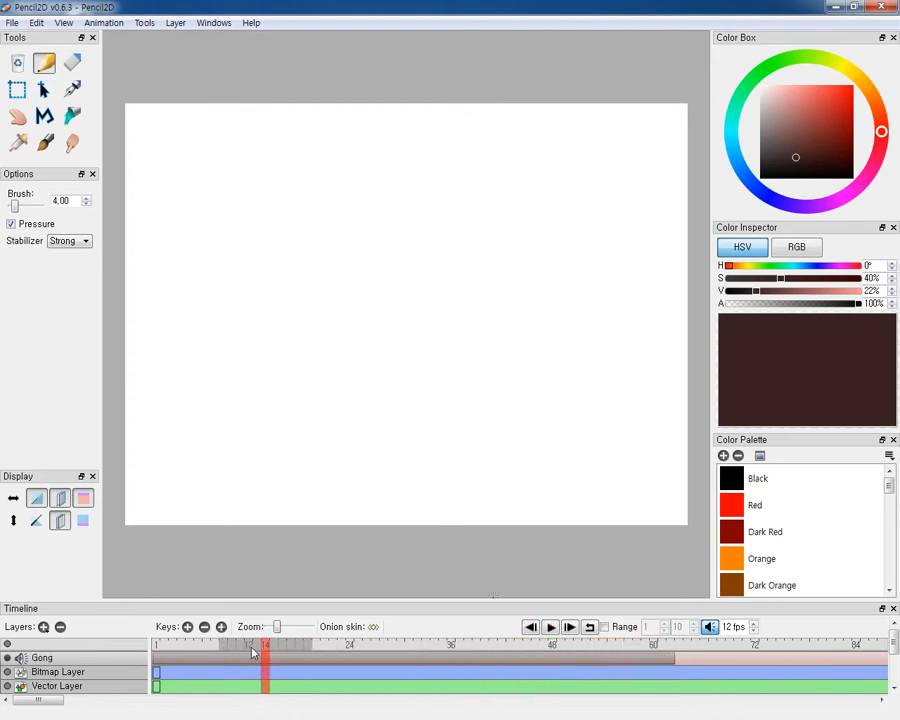
click(160, 656)
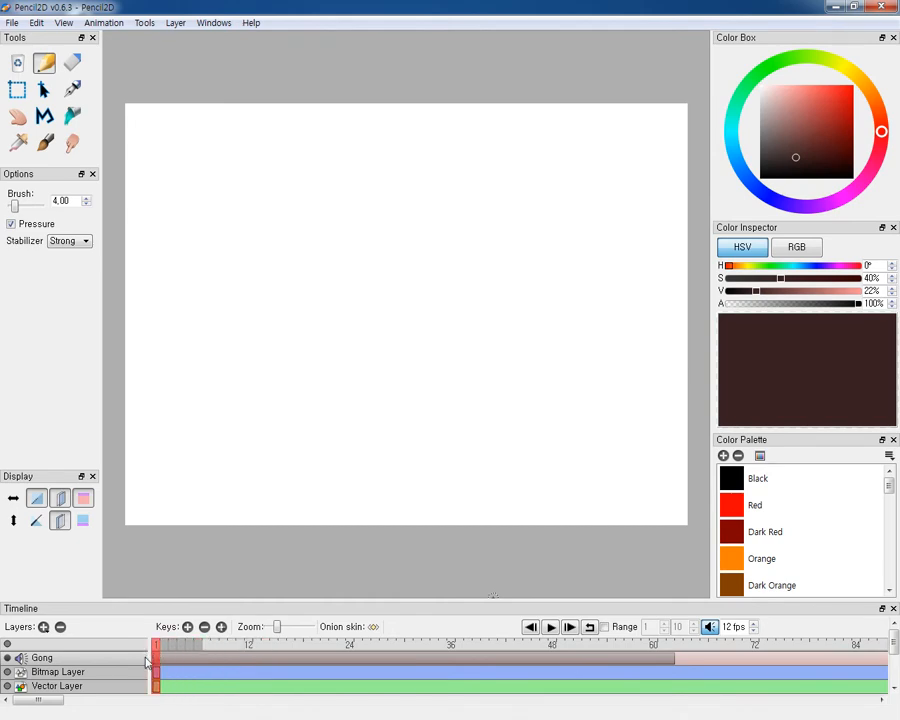
- Rename the Bitmap Layer to Gong through its Layer Properties
double_click(56, 672)
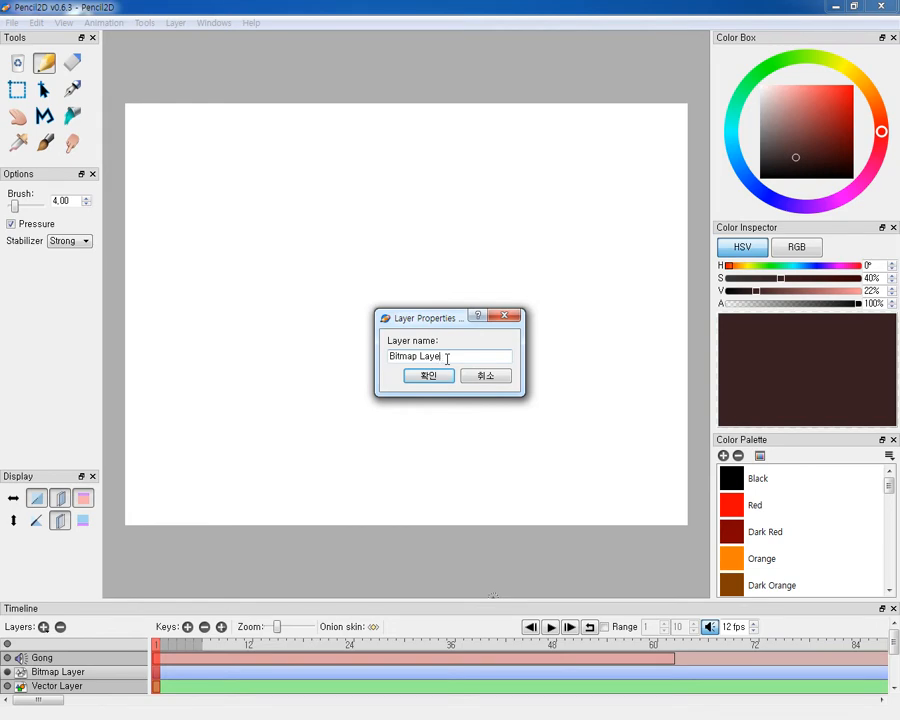
text(Gon)
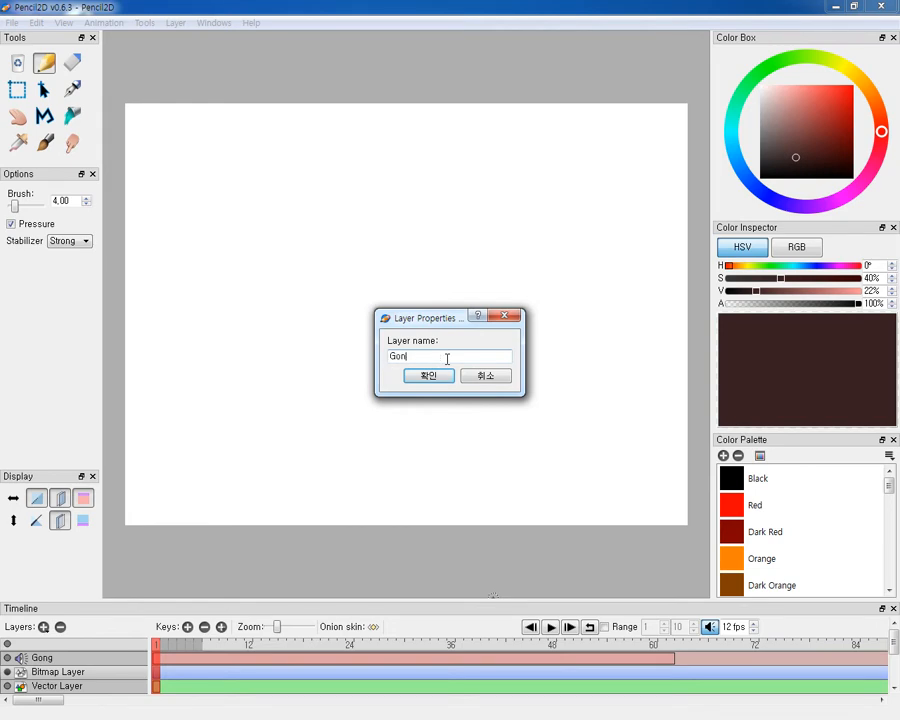
text(g Backgrou)
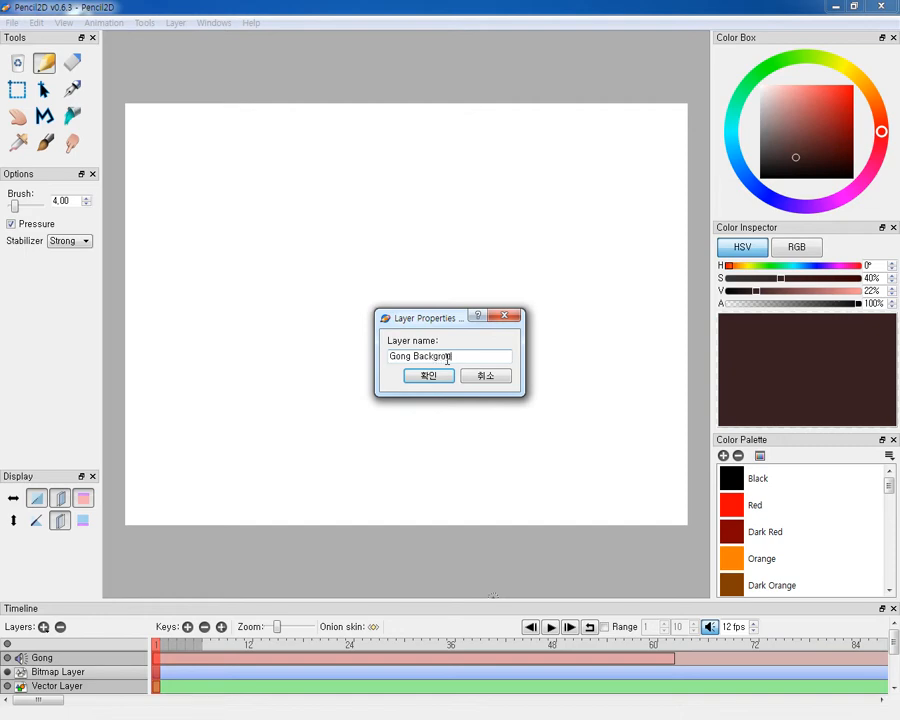
click(428, 376)
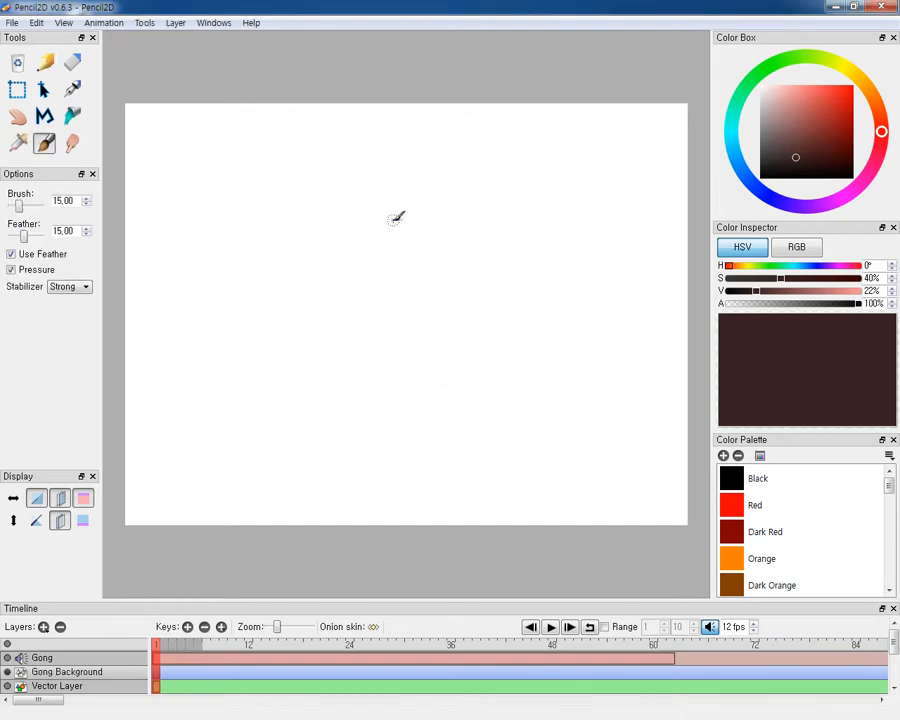
- Brush the left post, top crossbar, right post and the round gong inside the frame
drag(390, 218, 380, 340)
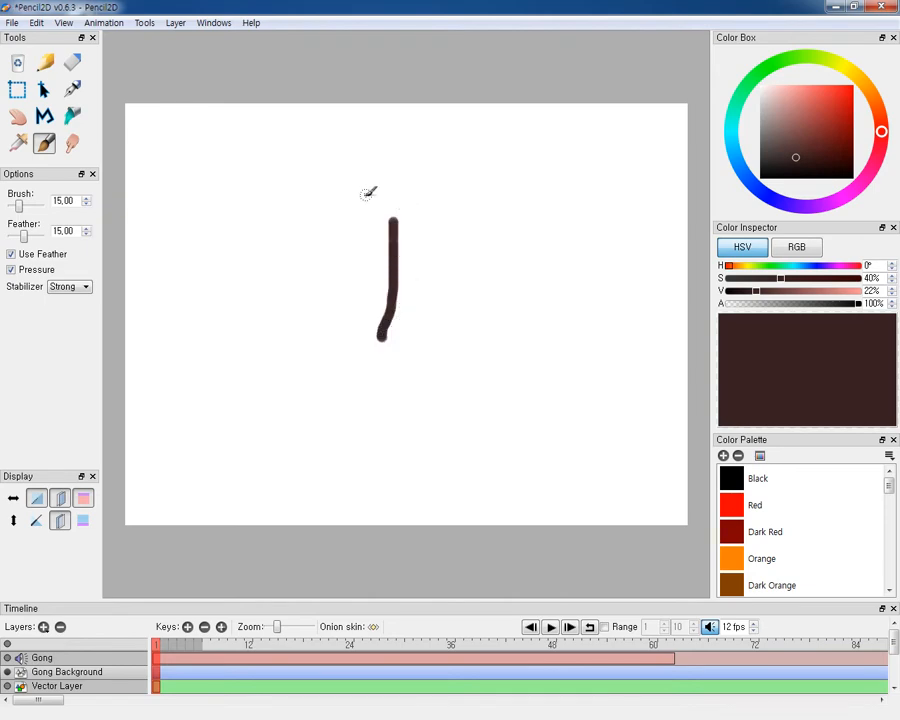
drag(364, 200, 600, 218)
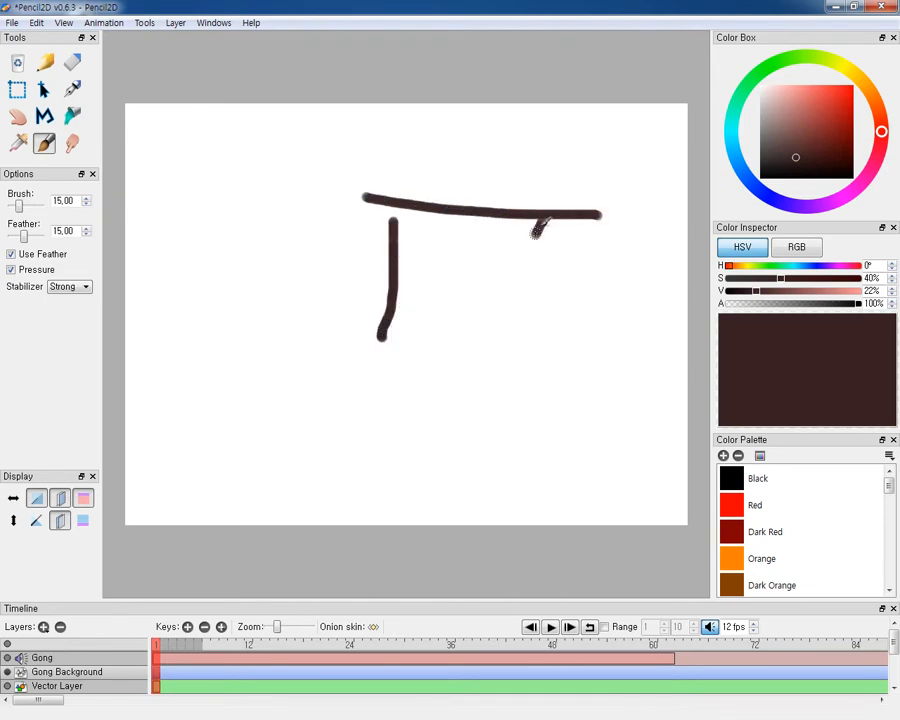
drag(540, 216, 530, 384)
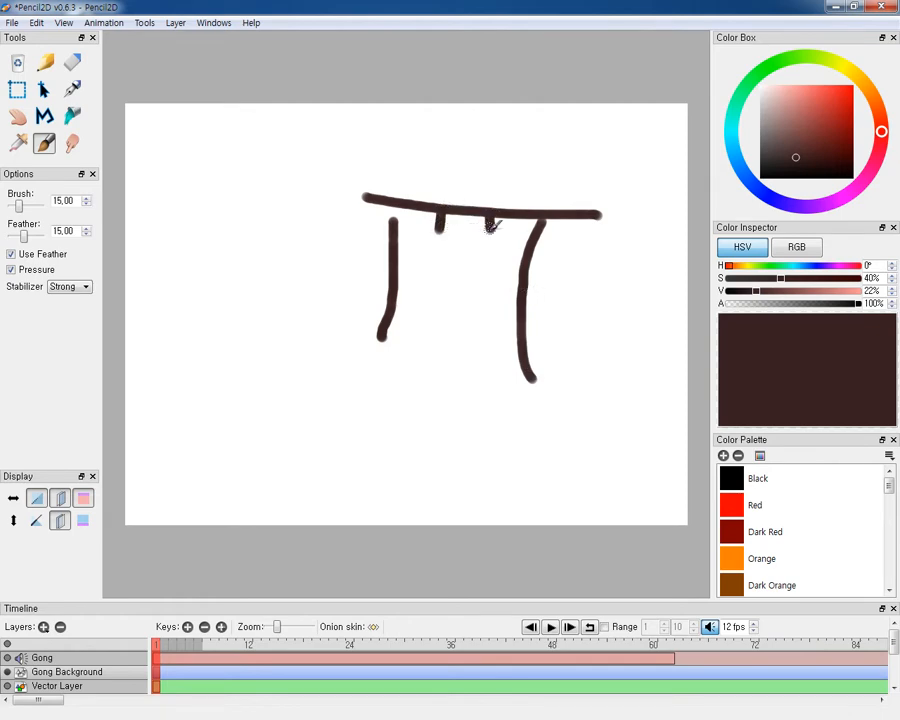
mouse_move(500, 280)
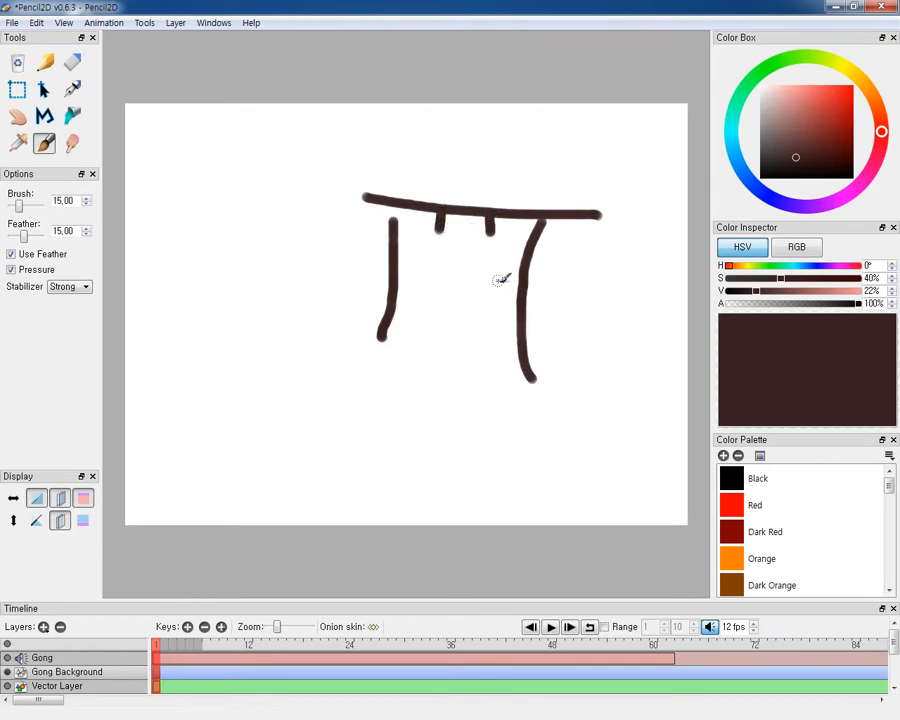
mouse_move(502, 264)
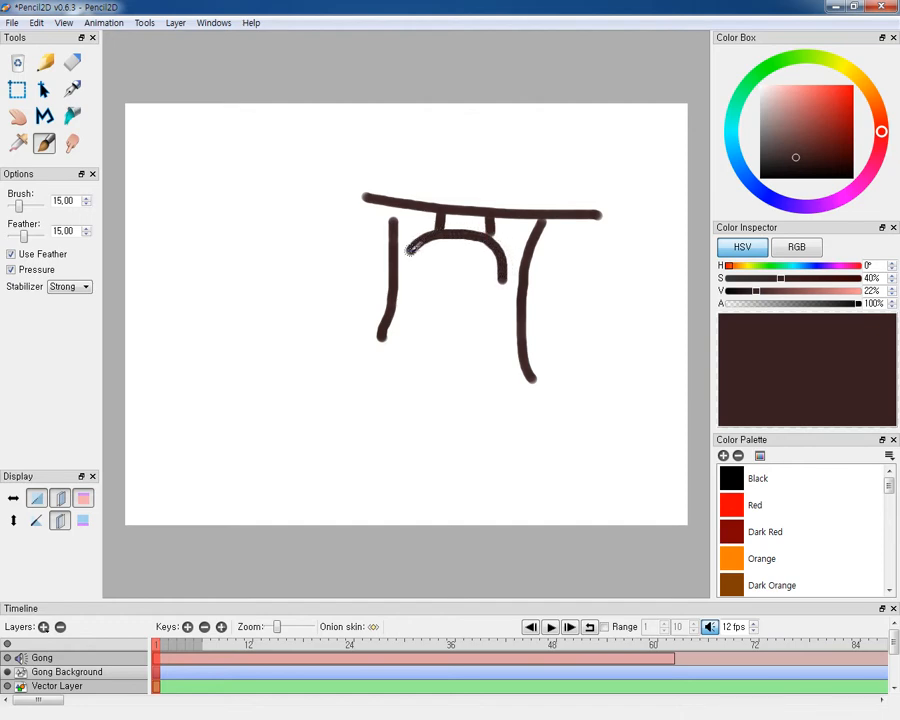
drag(410, 244, 460, 336)
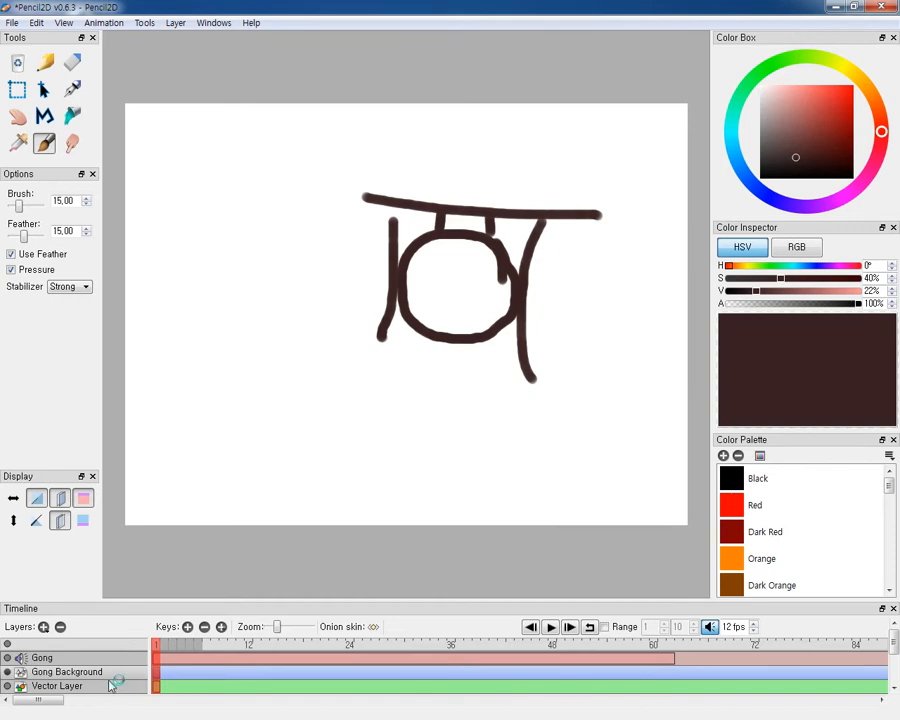
- Rename the Vector Layer to hammer through its Layer Properties
double_click(58, 686)
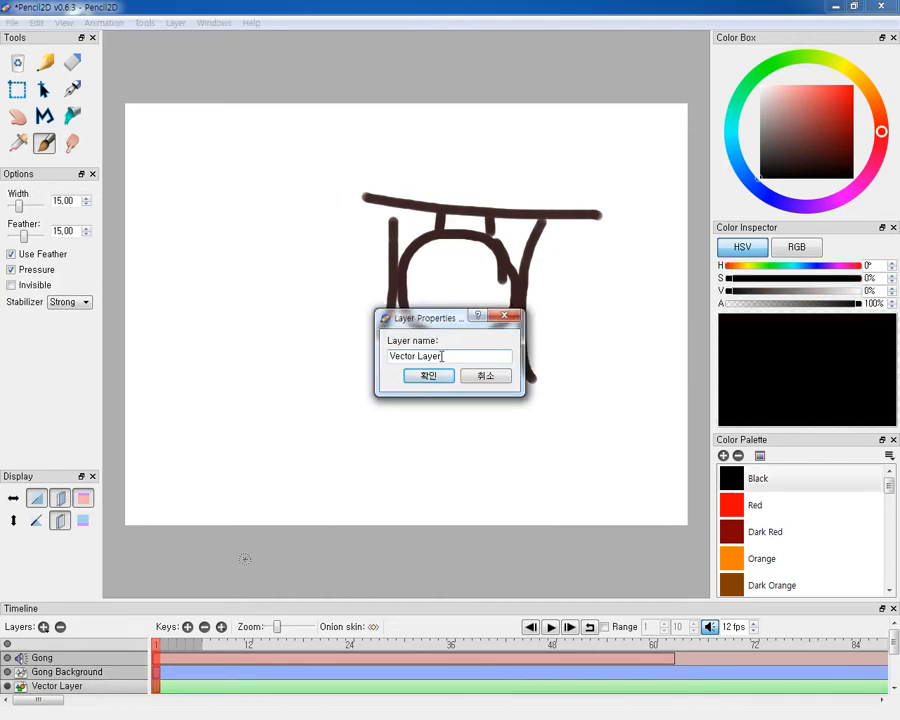
text(hammer)
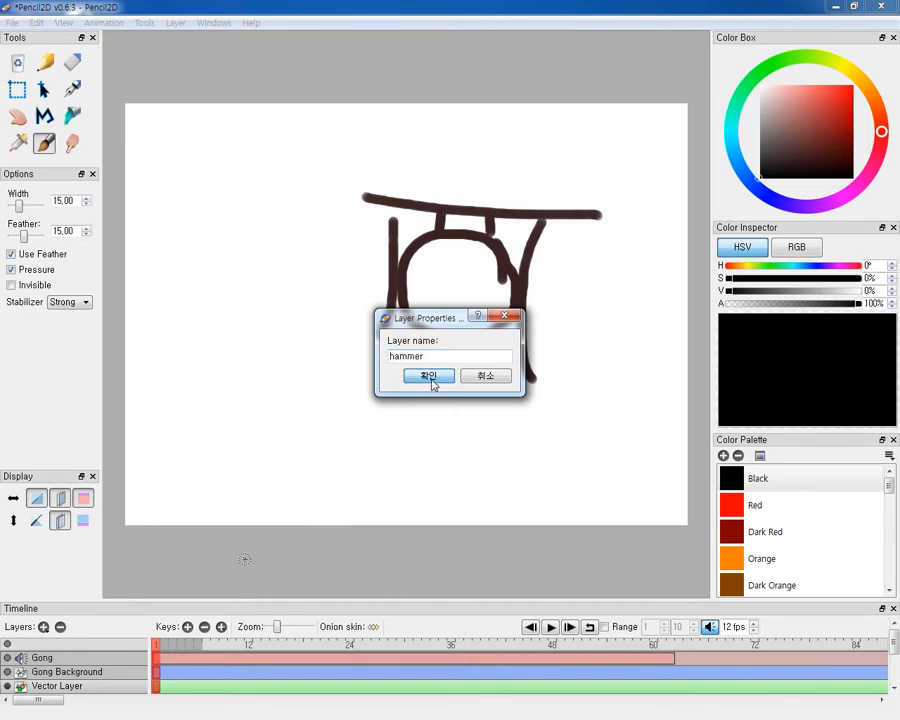
click(428, 376)
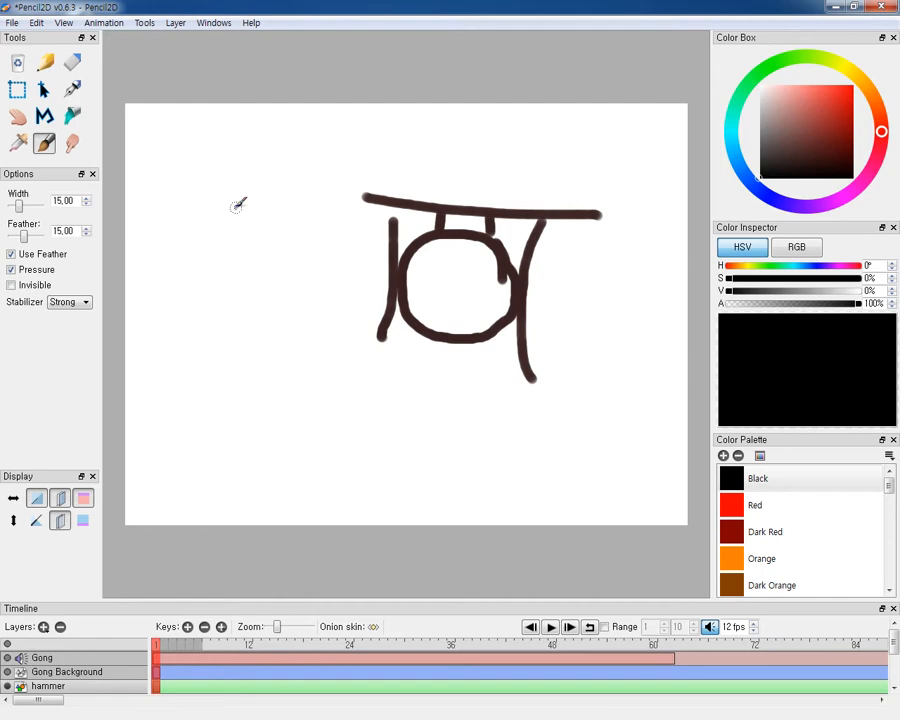
- Draw the black hammer shape left of the gong, then move to a later frame
drag(224, 204, 270, 220)
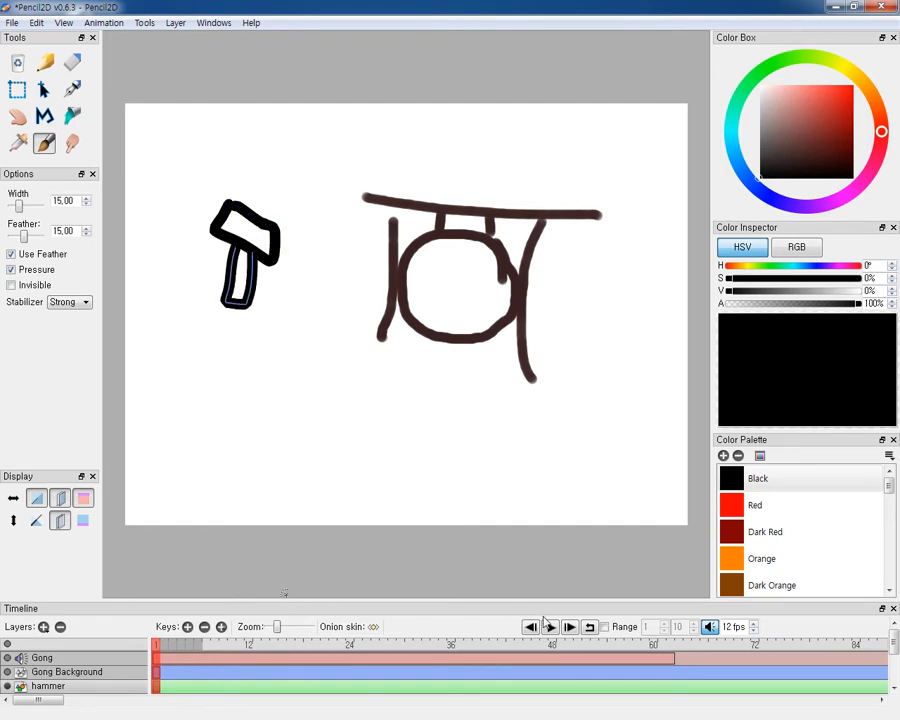
click(548, 628)
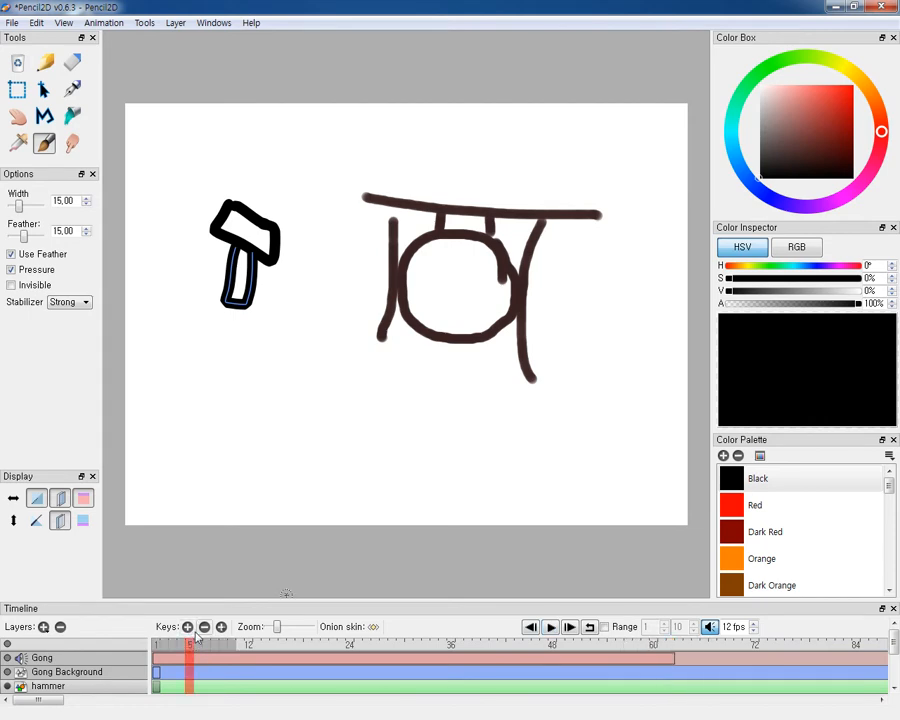
click(550, 628)
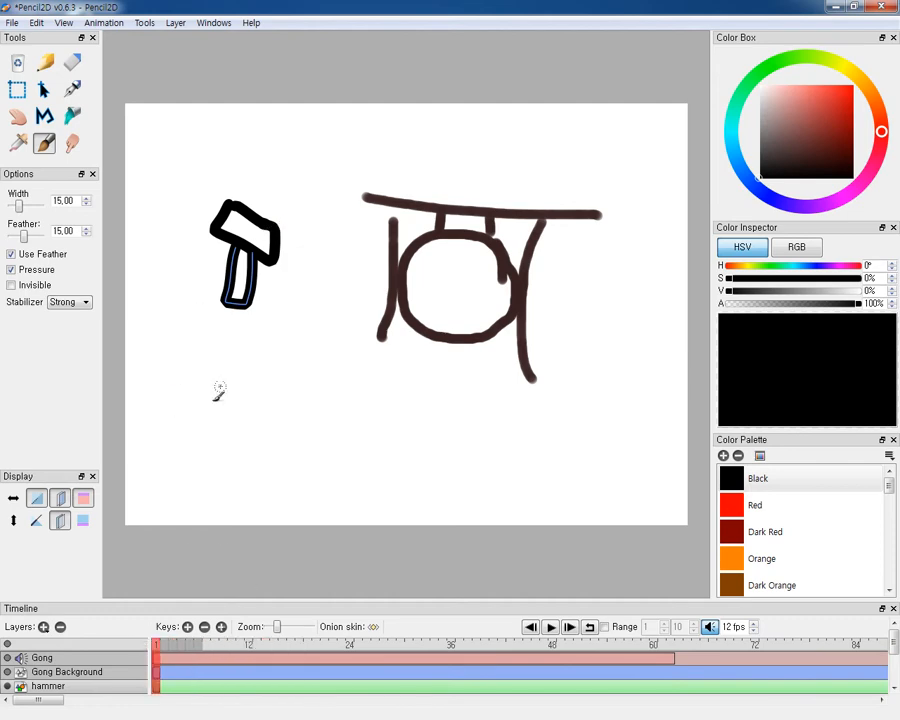
mouse_move(452, 332)
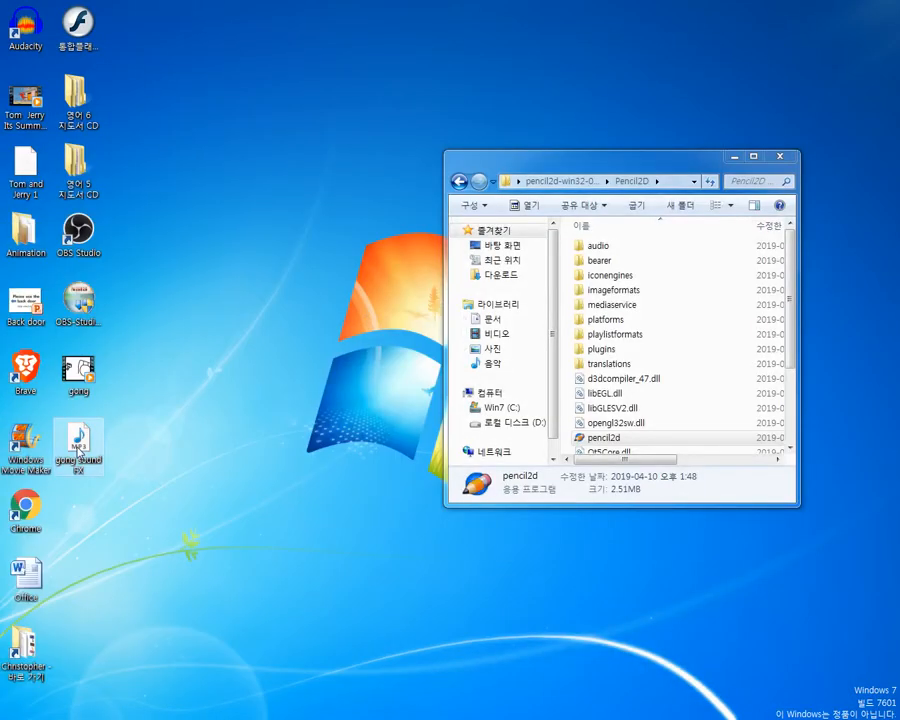
- Play the exported gong video from Explorer full screen in Windows Media Player
click(78, 370)
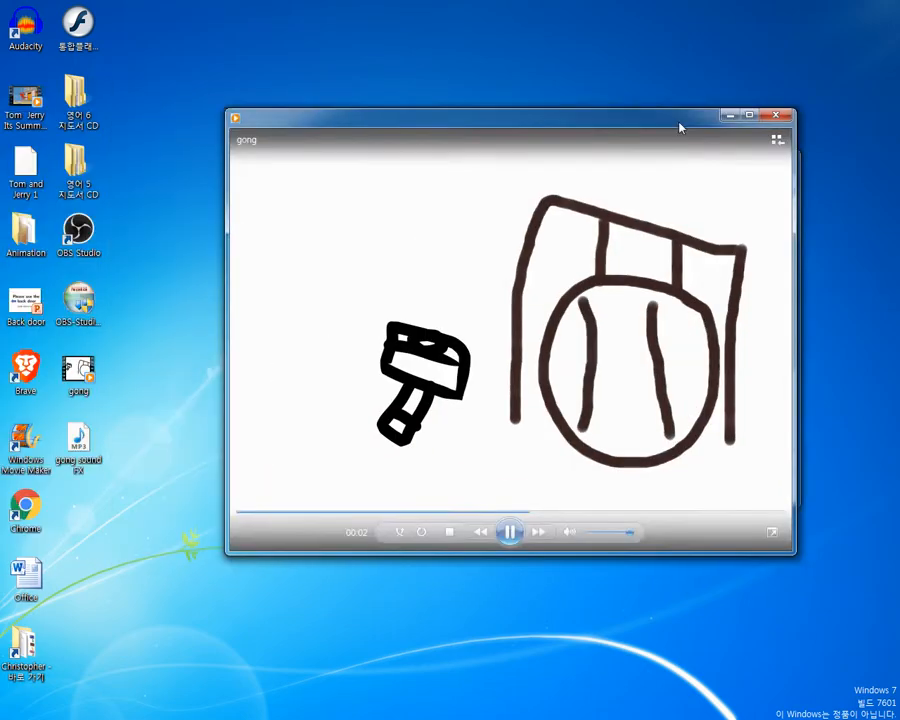
click(756, 114)
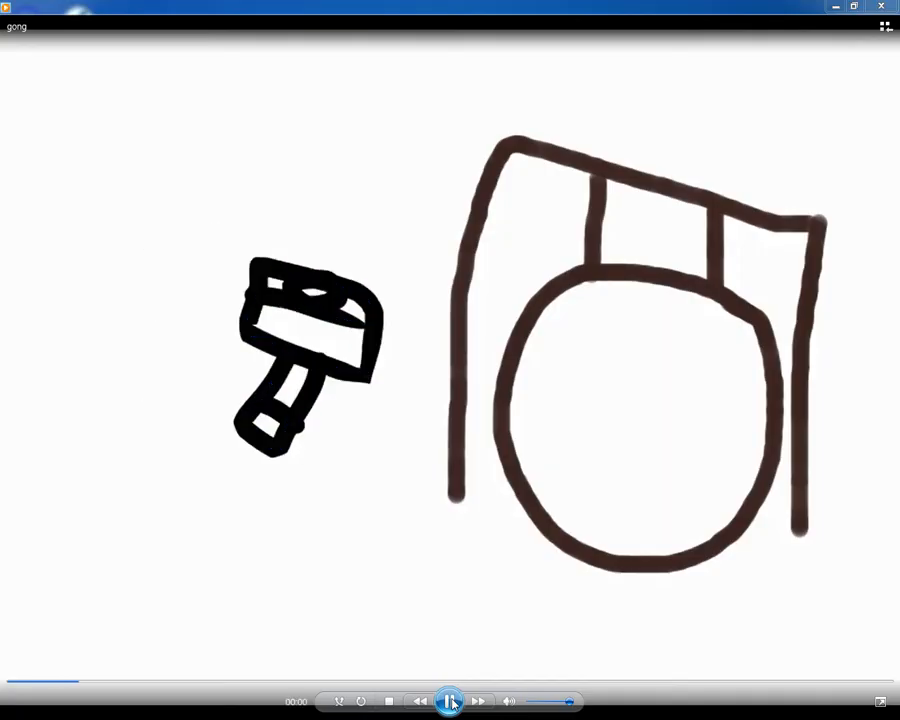
click(450, 700)
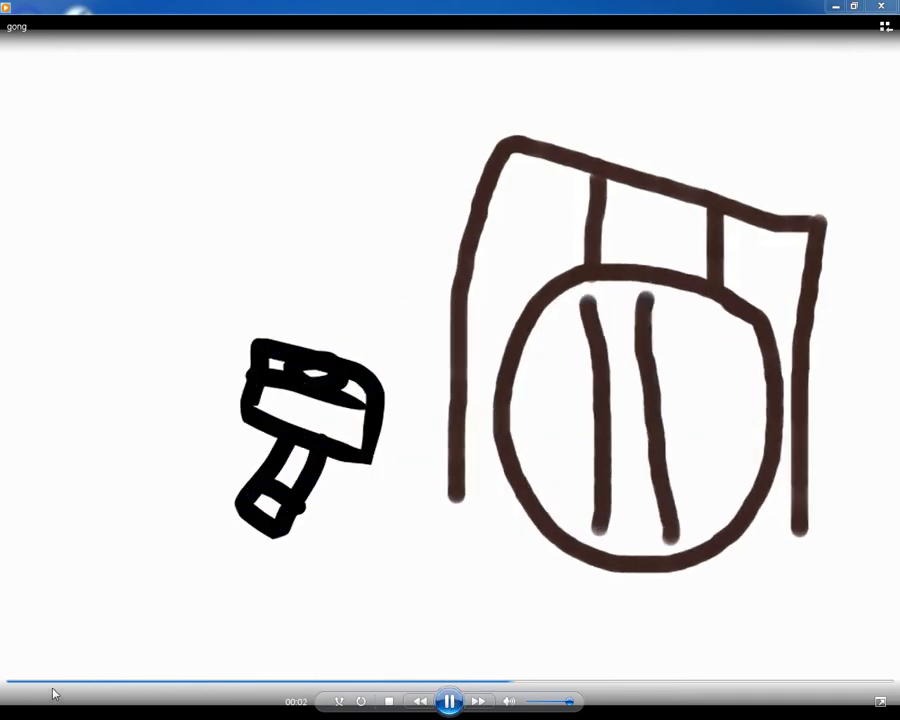